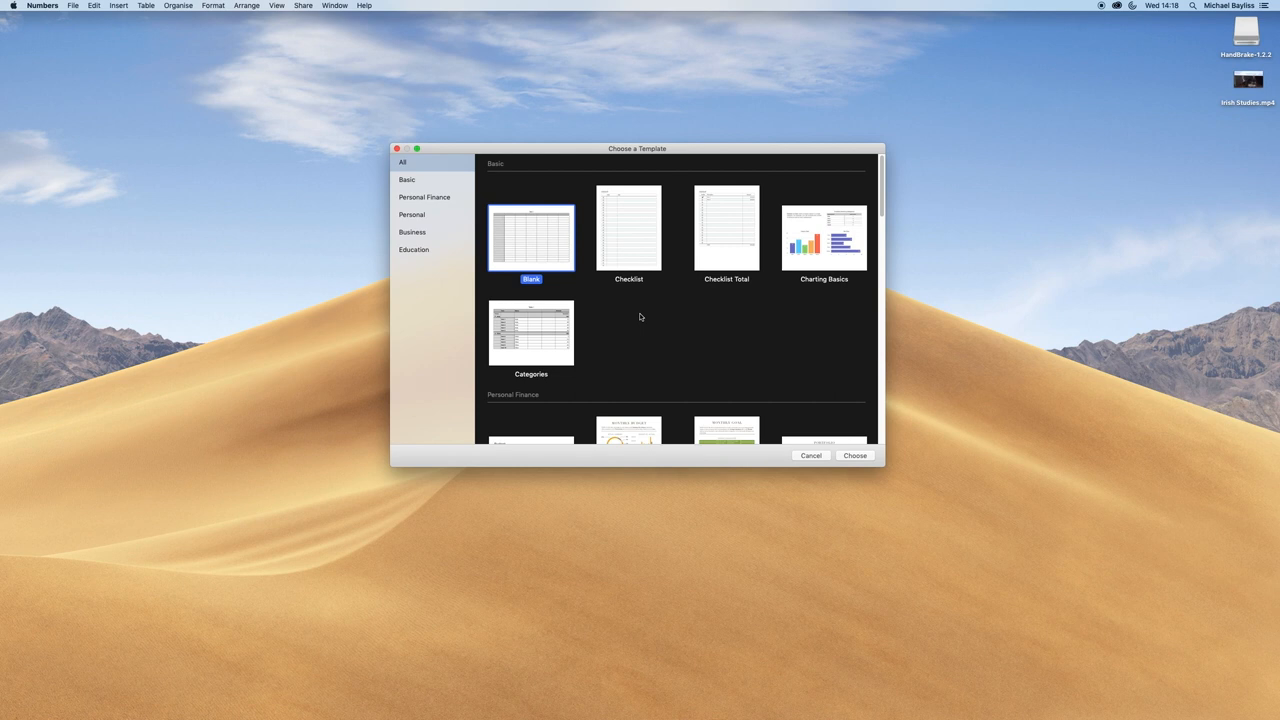
{"action": "mouse_move", "coordinate": [617, 155]}
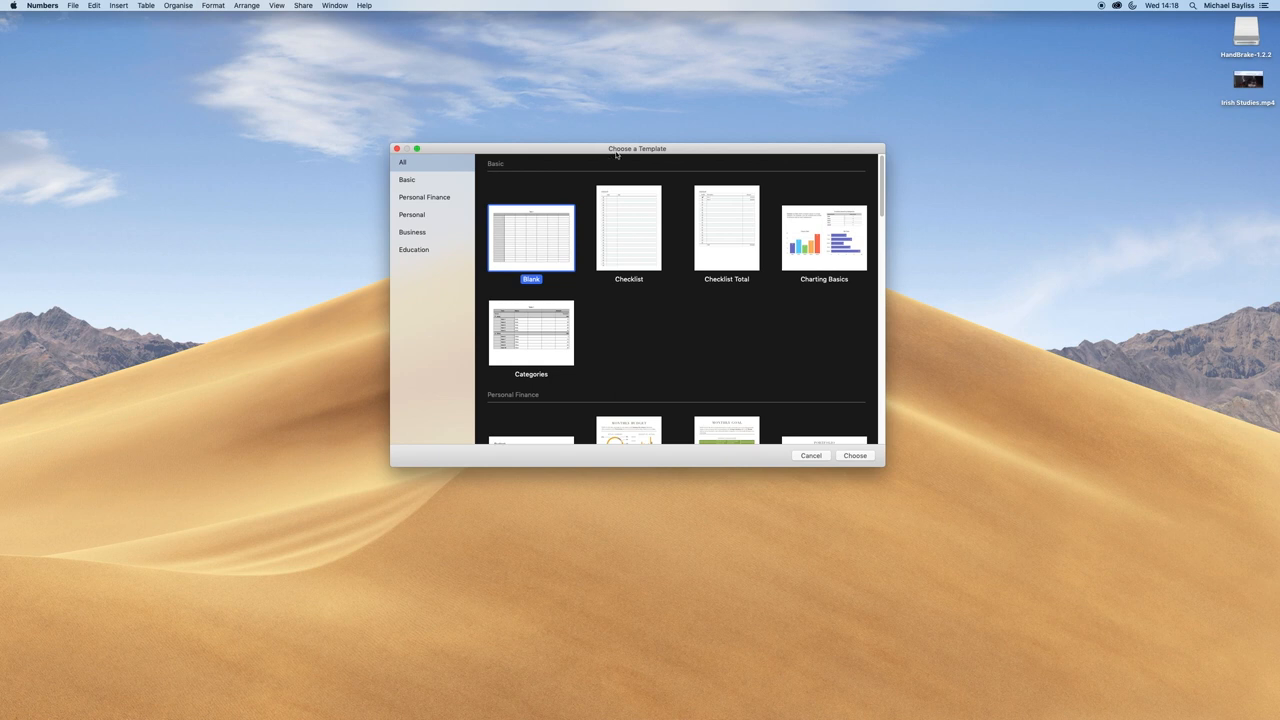
{"action": "mouse_move", "coordinate": [662, 355]}
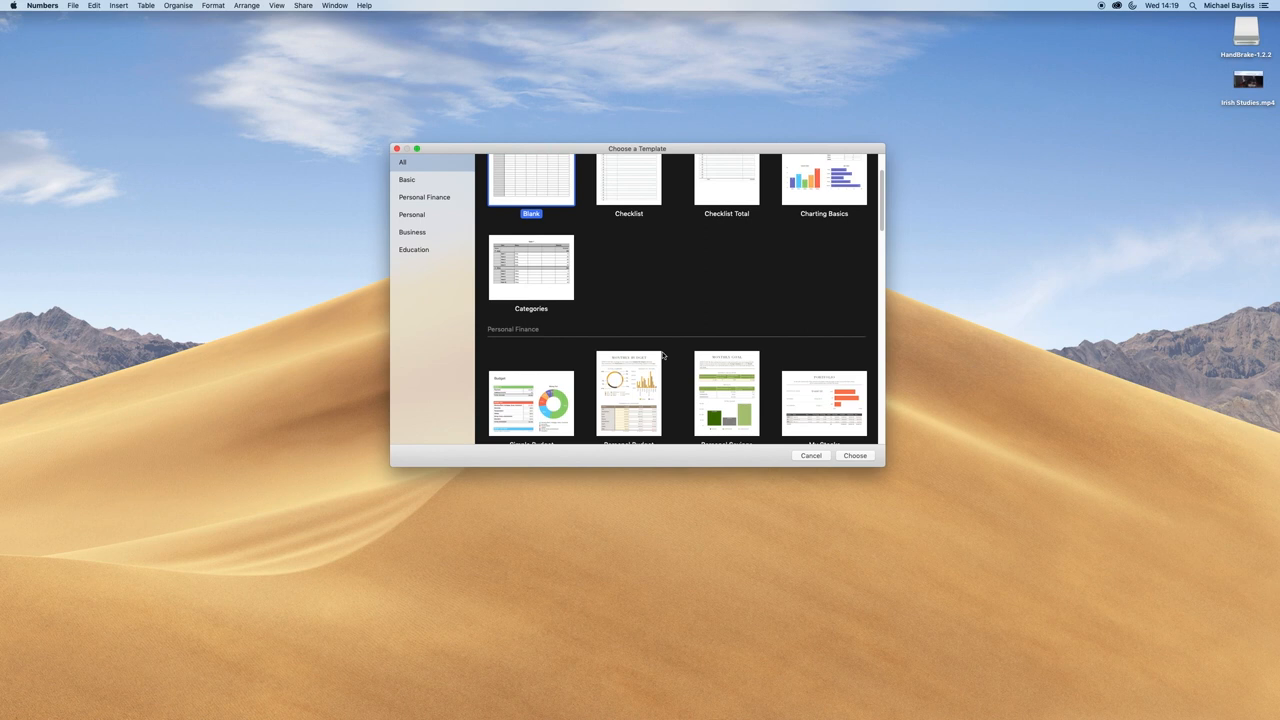
Create a new spreadsheet from the Personal section's Calendar template.
{"action": "scroll", "scroll_direction": "down", "scroll_amount": 3}
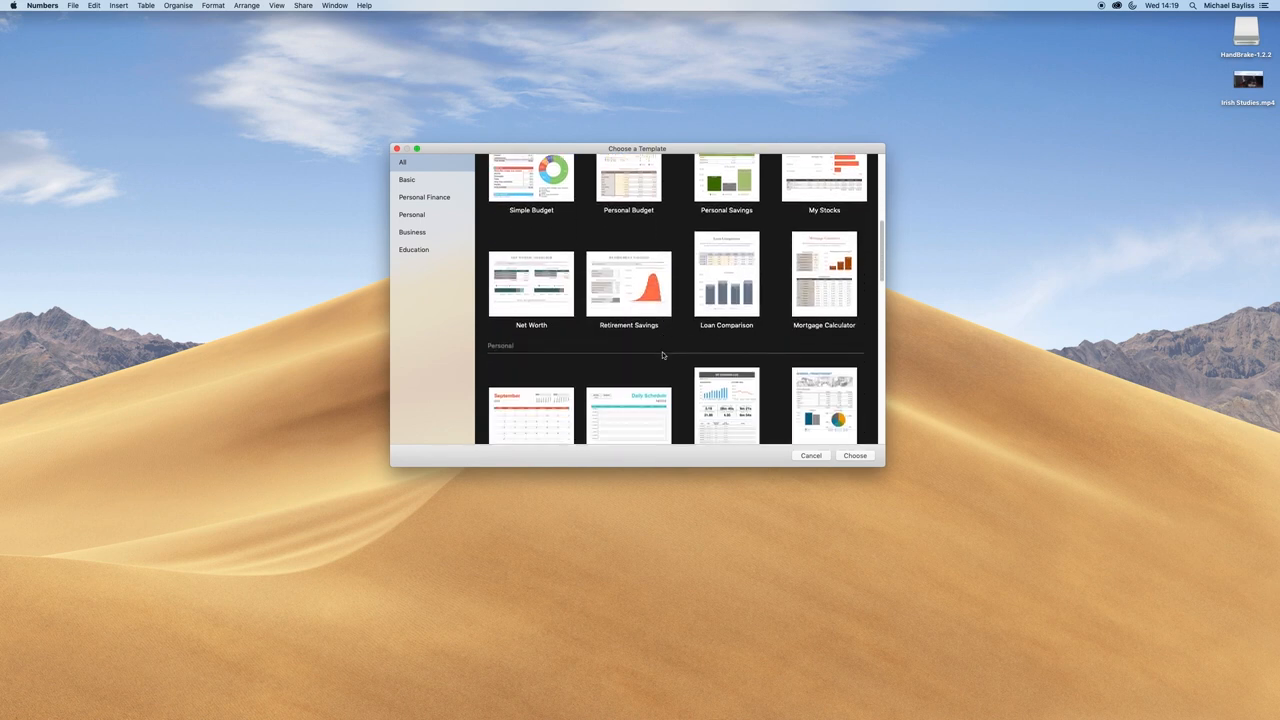
{"action": "scroll", "scroll_direction": "down", "scroll_amount": 3}
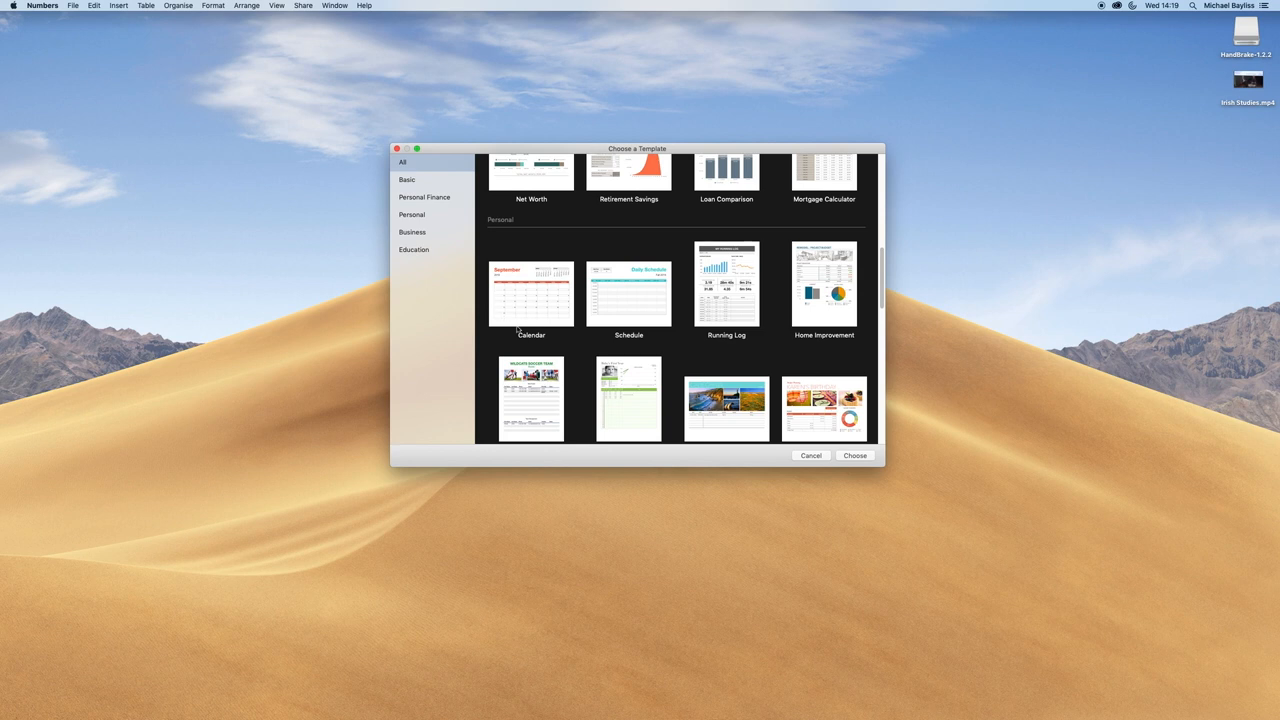
{"action": "left_click", "coordinate": [531, 291]}
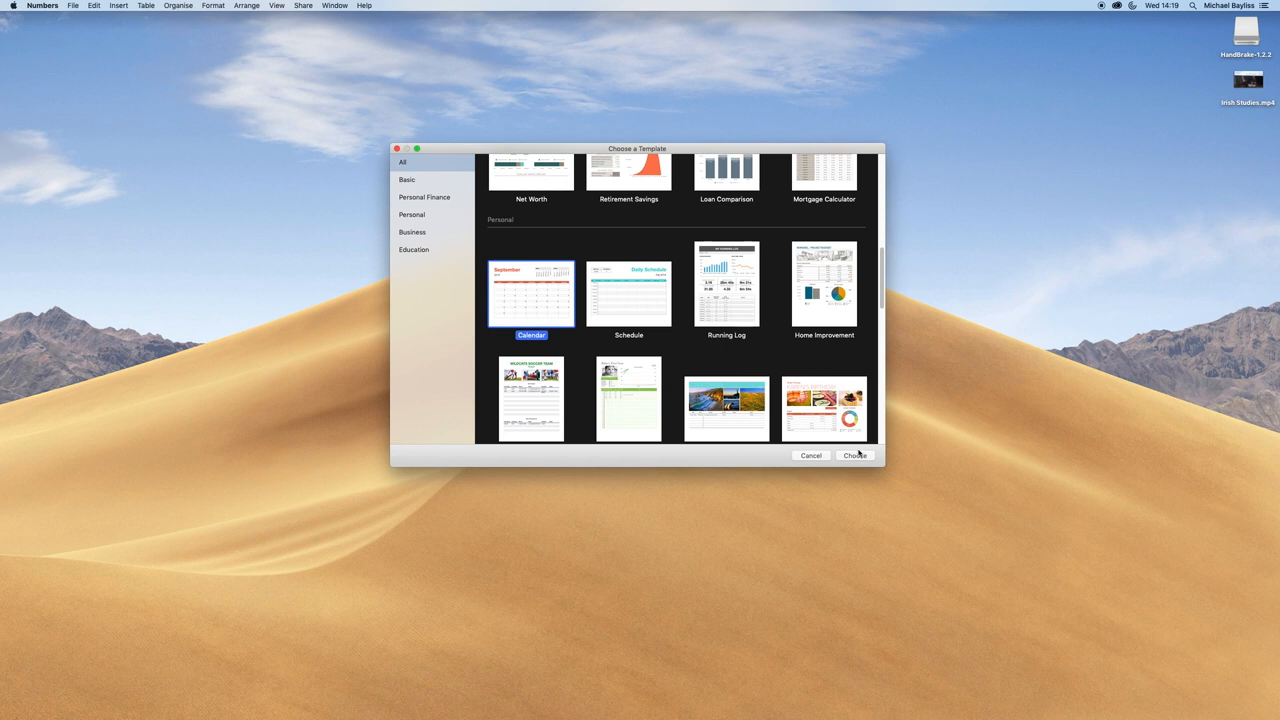
{"action": "left_click", "coordinate": [854, 455]}
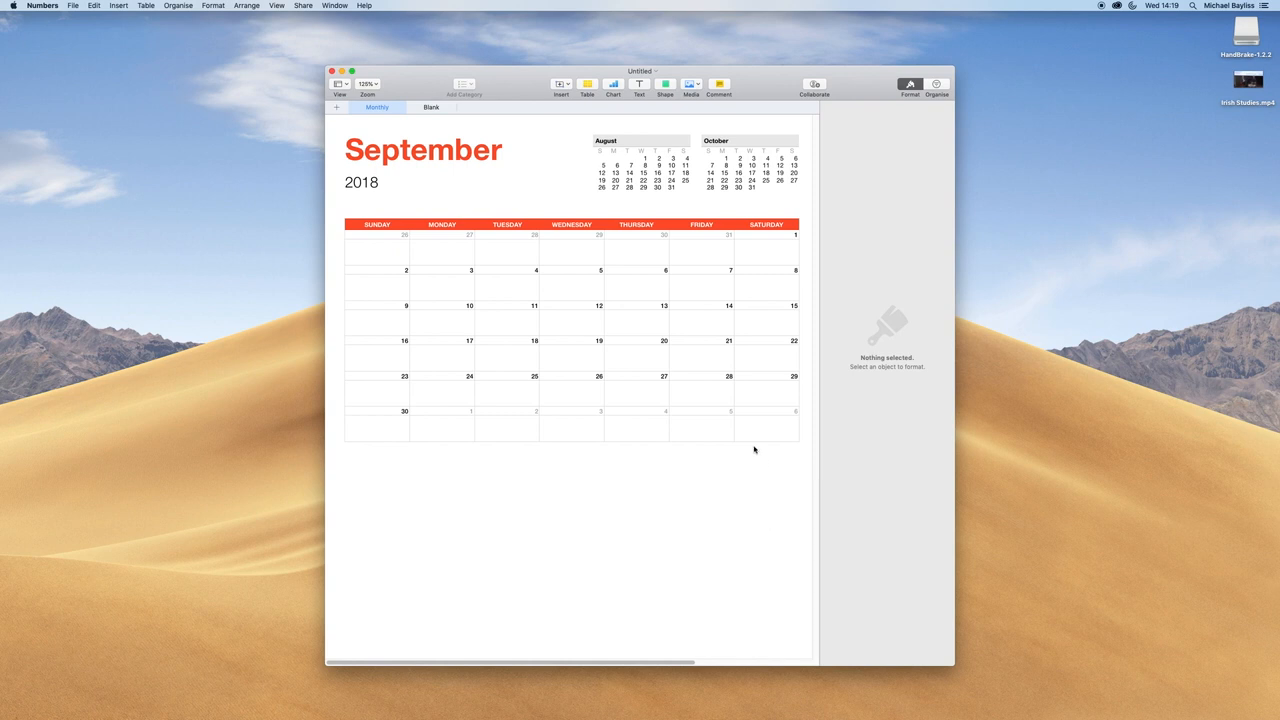
{"action": "mouse_move", "coordinate": [428, 119]}
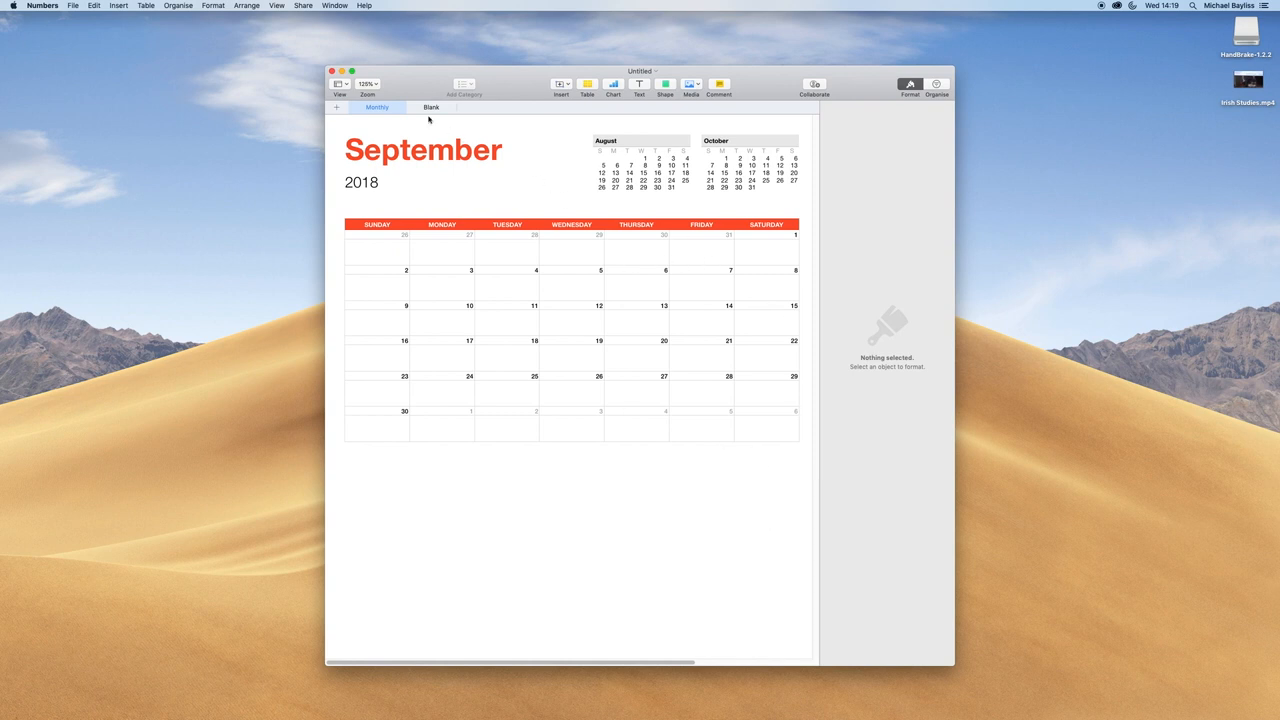
{"action": "mouse_move", "coordinate": [570, 327]}
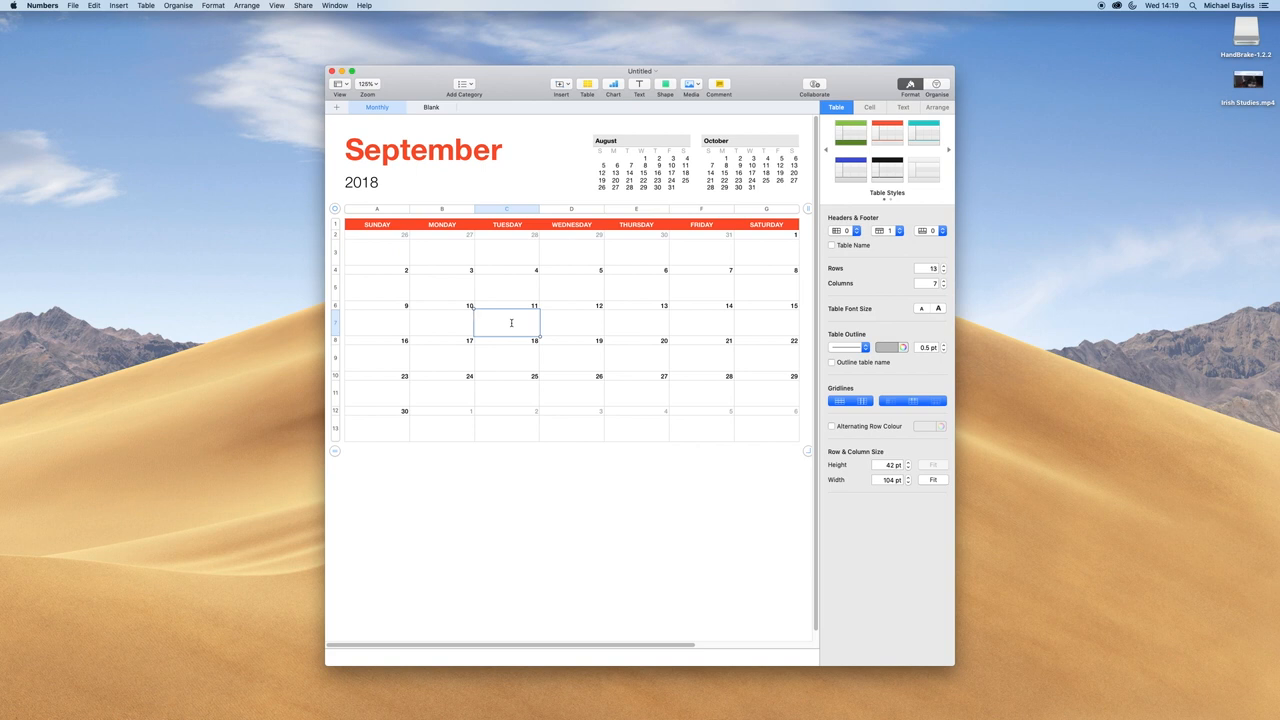
Enter 'Test' under Tuesday 11 and 'Test2' under Friday 28 September.
{"action": "type", "text": "Test"}
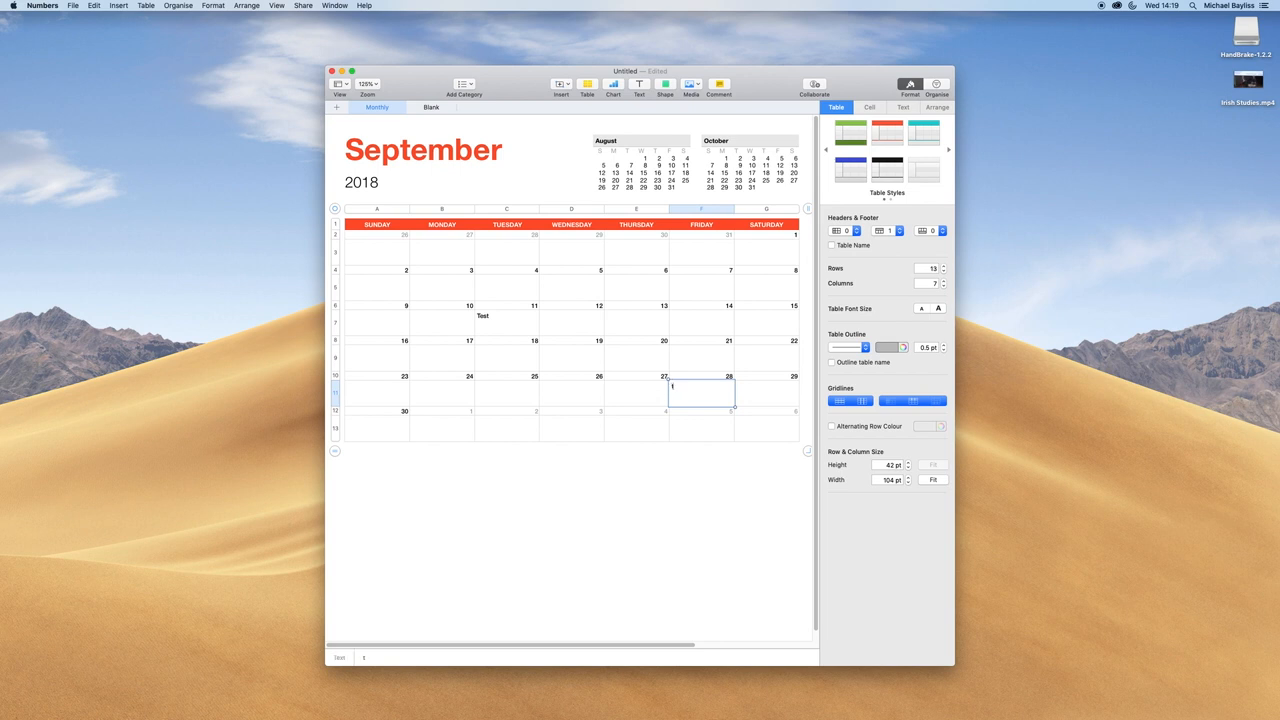
{"action": "type", "text": "Test2"}
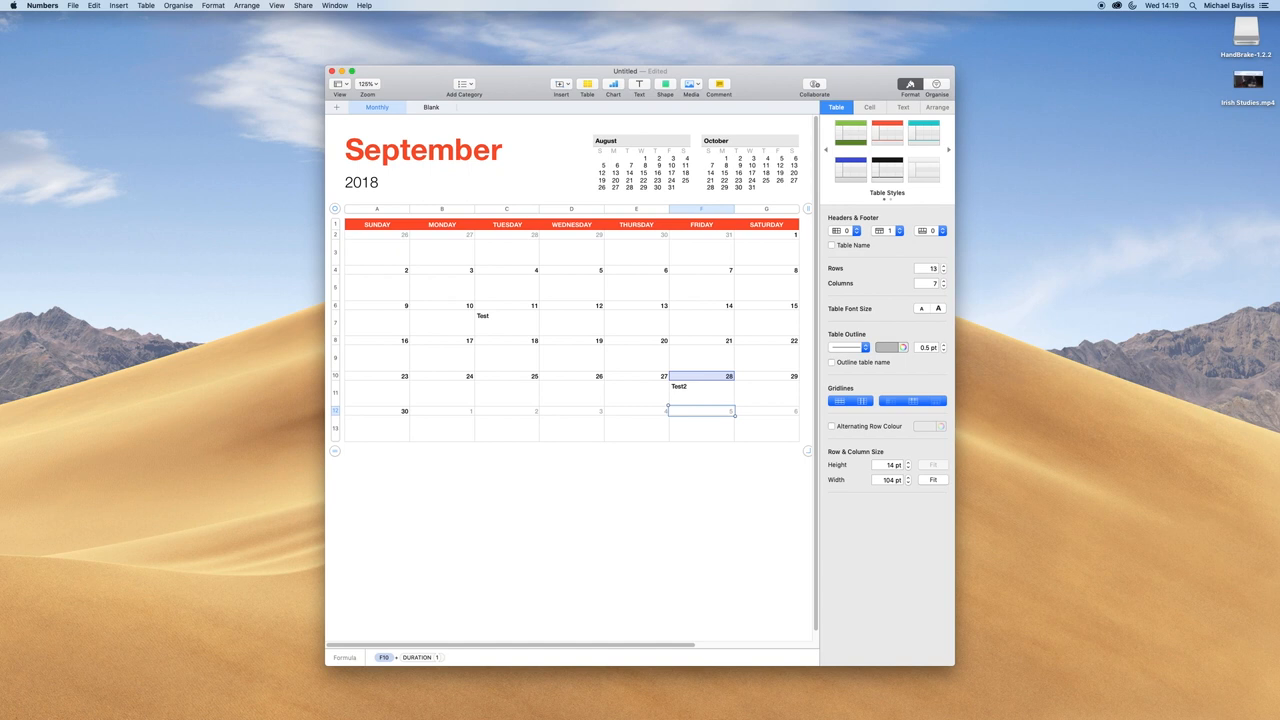
{"action": "mouse_move", "coordinate": [628, 404]}
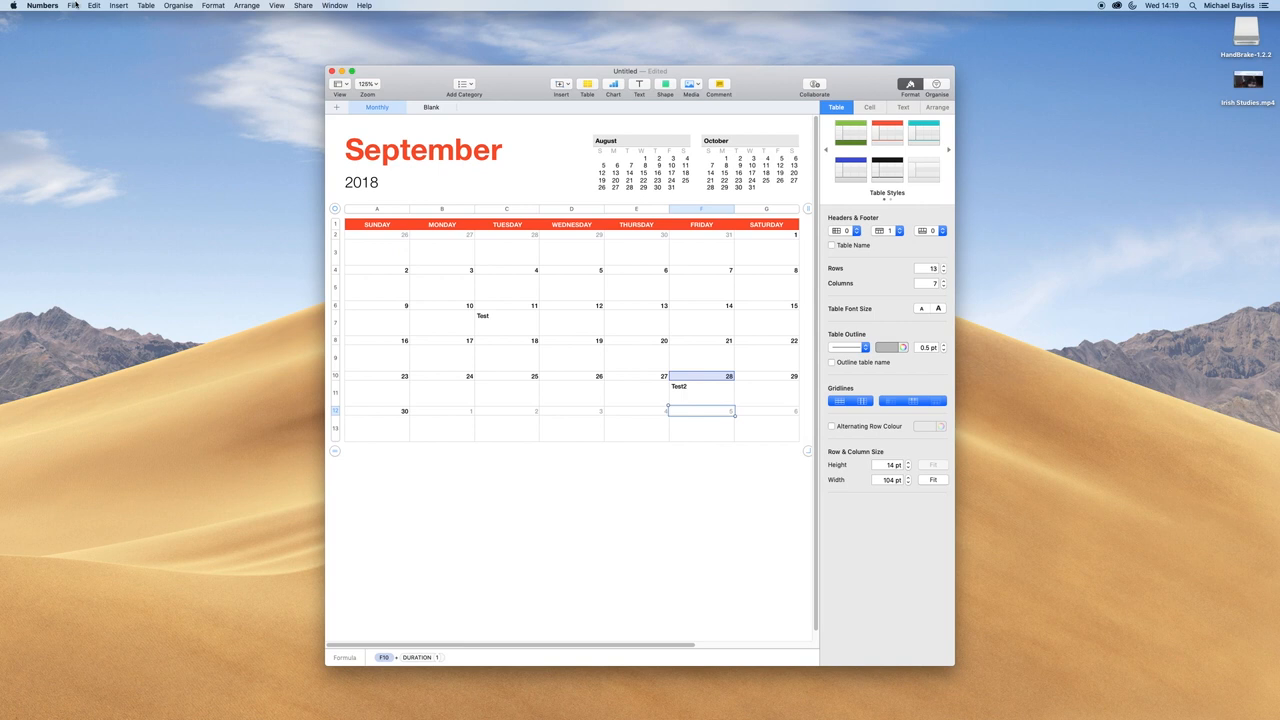
Start saving the calendar to Documents, typing the file name 'The Techn'.
{"action": "left_click", "coordinate": [72, 5]}
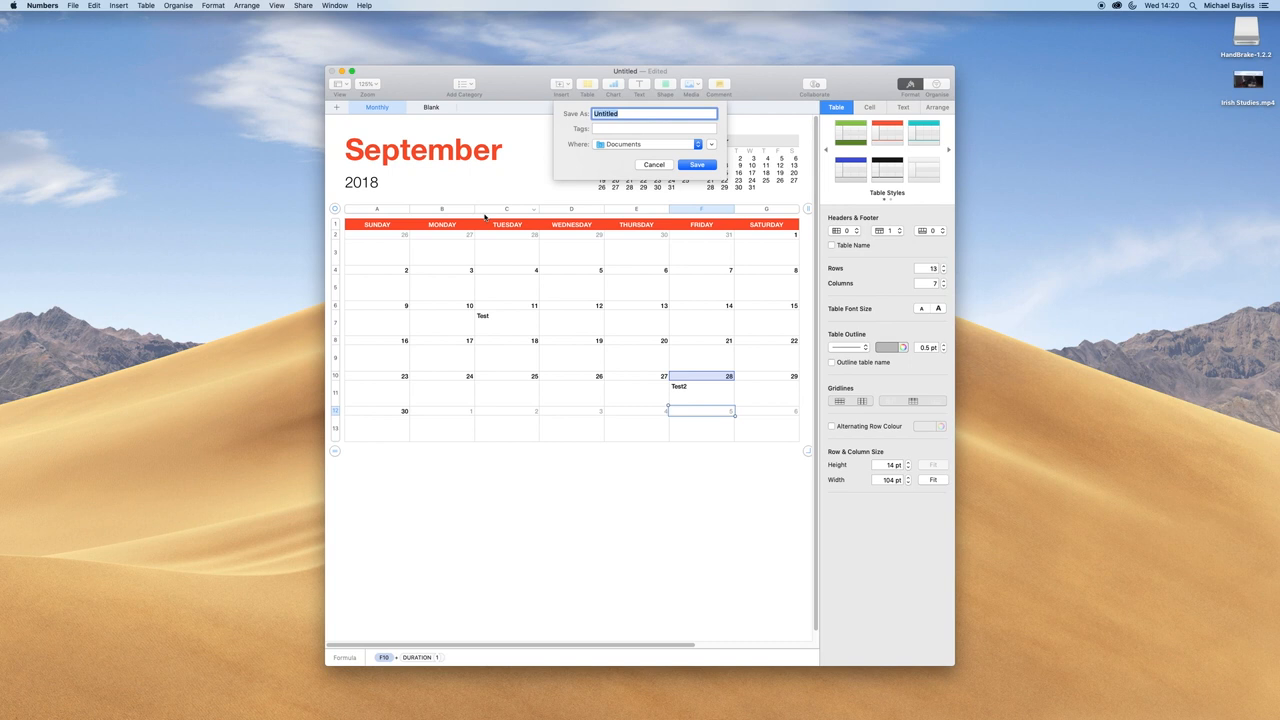
{"action": "type", "text": "The Techn"}
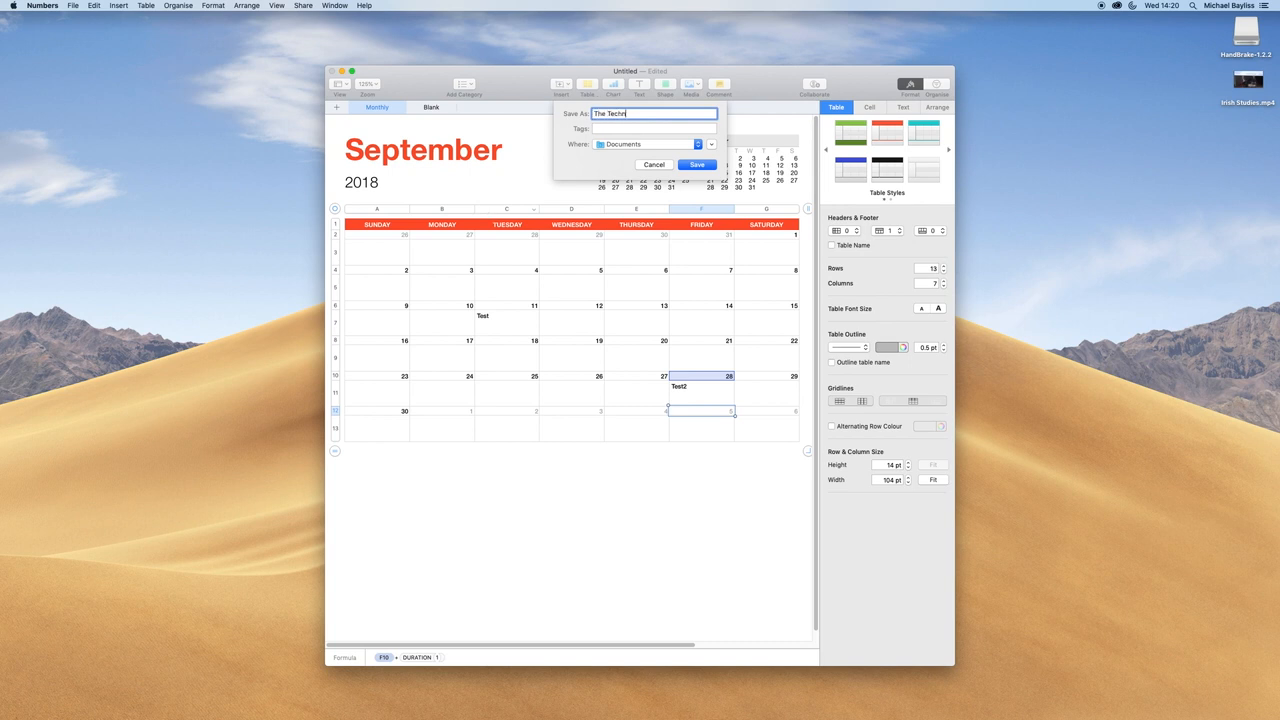